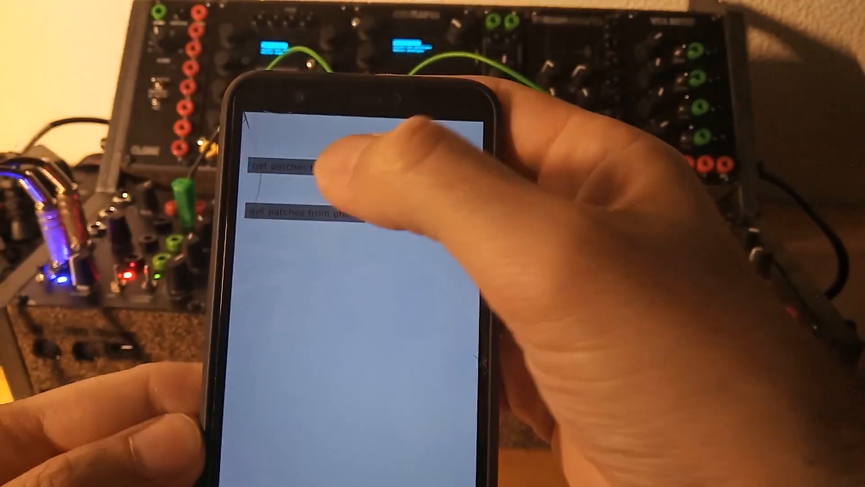
Fetch the patch list from the synth and open 3dPdPatch1's patch page
left_click(286, 168)
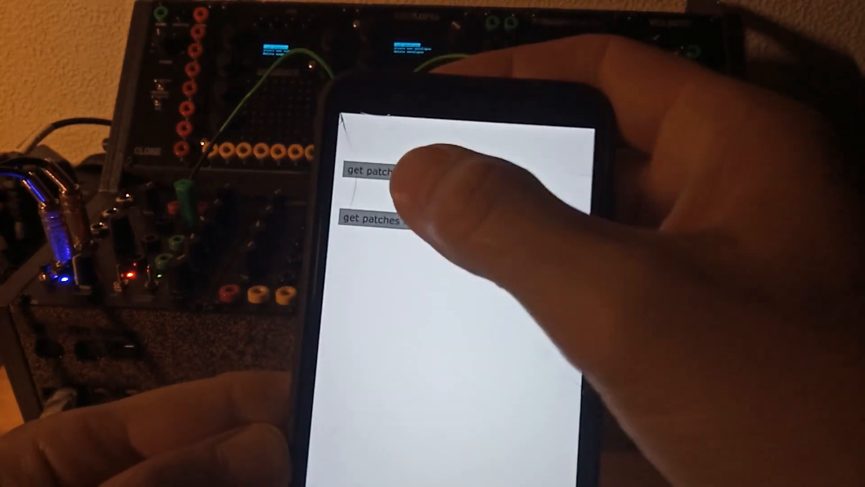
left_click(375, 221)
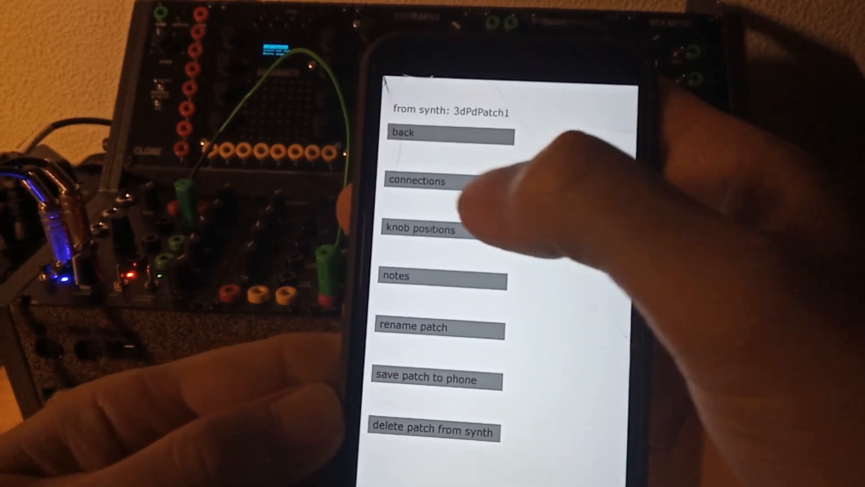
left_click(419, 181)
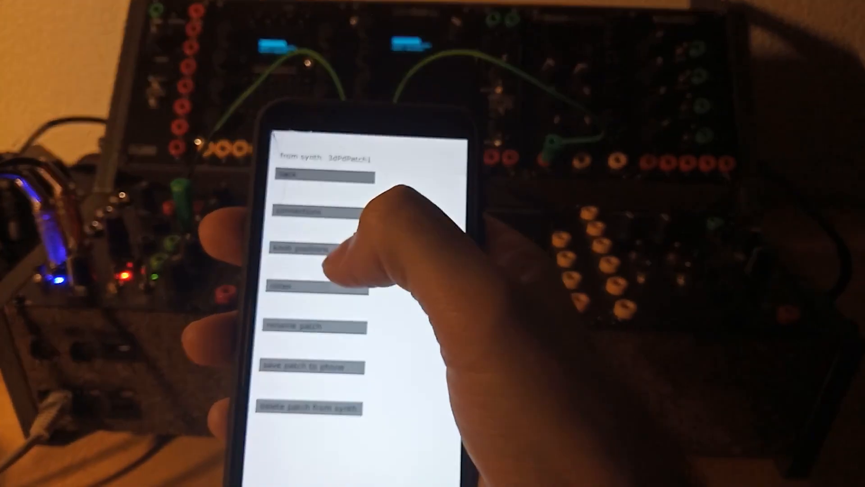
left_click(314, 254)
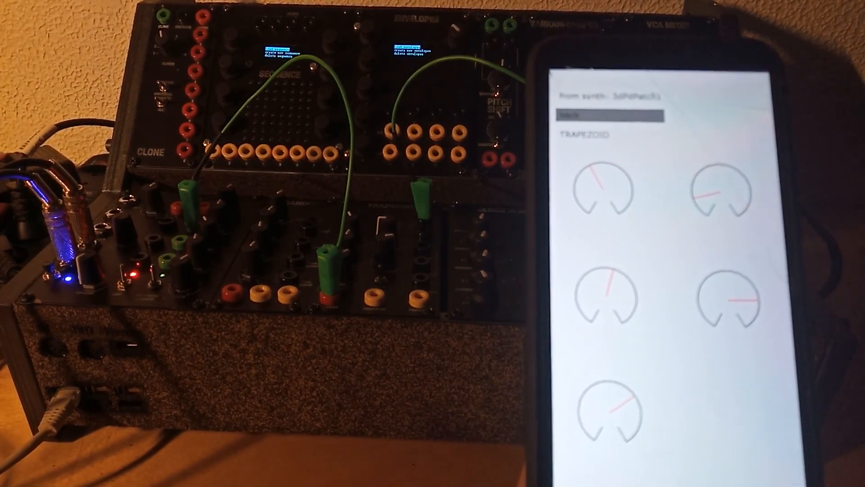
left_click(562, 156)
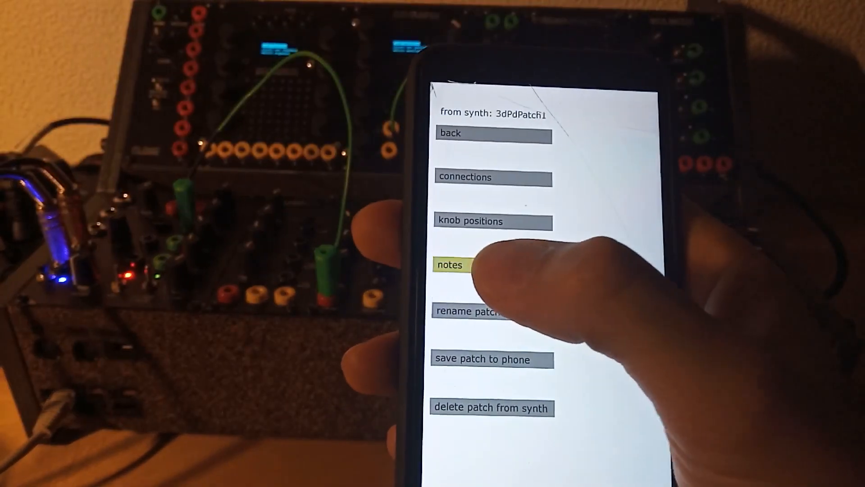
left_click(452, 265)
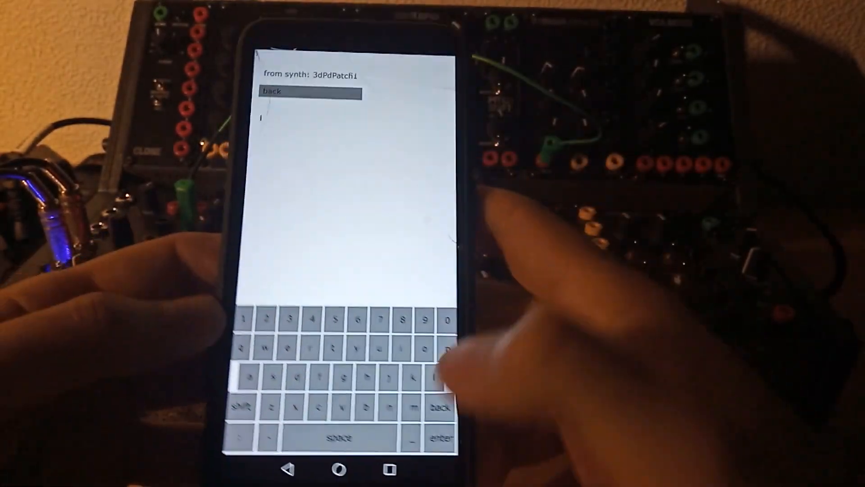
type("letl")
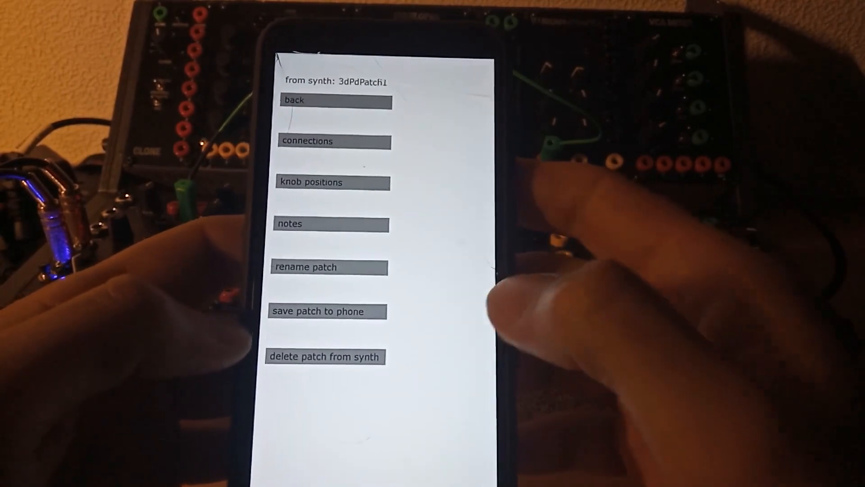
Rename 3dPdPatch1 to demoPatch1 and confirm the new name
left_click(308, 267)
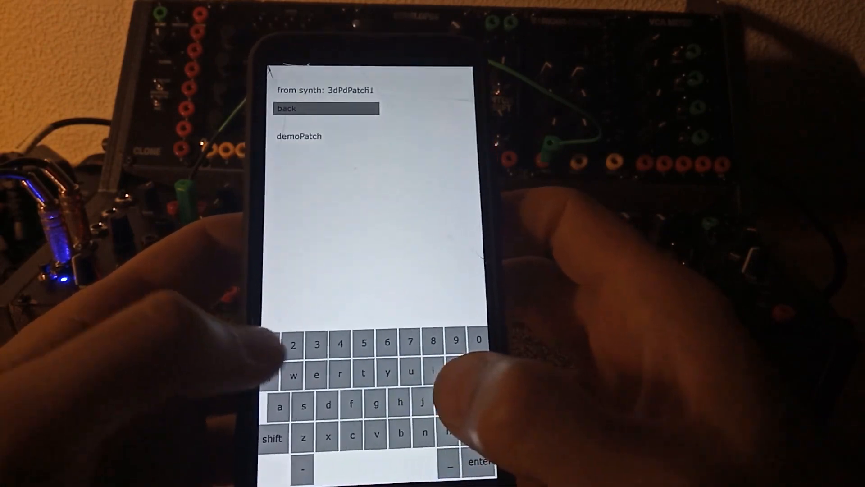
type("1")
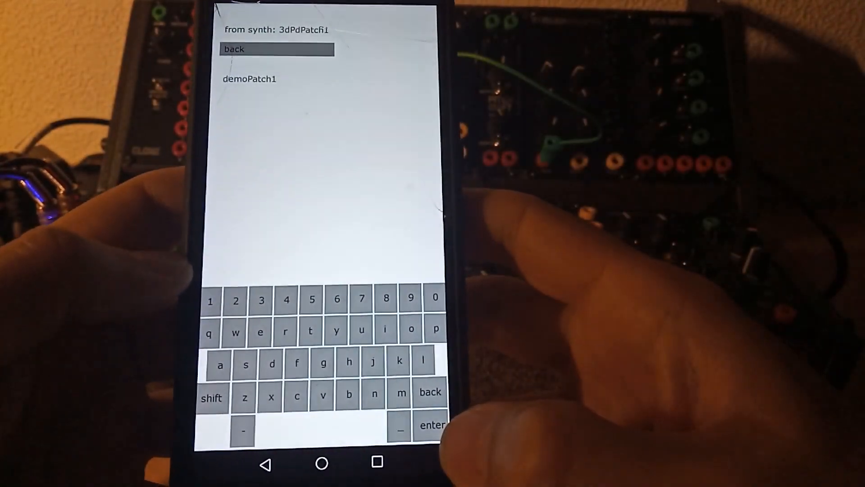
left_click(249, 78)
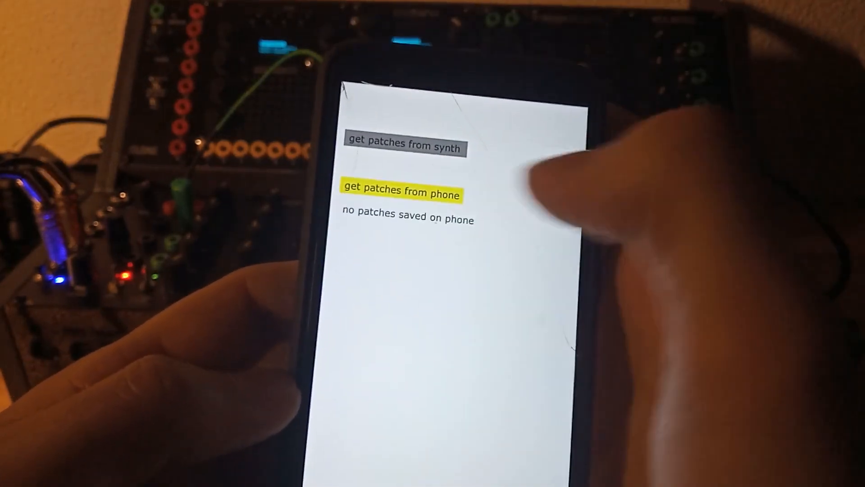
Reopen demoPatch1 from the synth list, then back out to the start screen
left_click(403, 193)
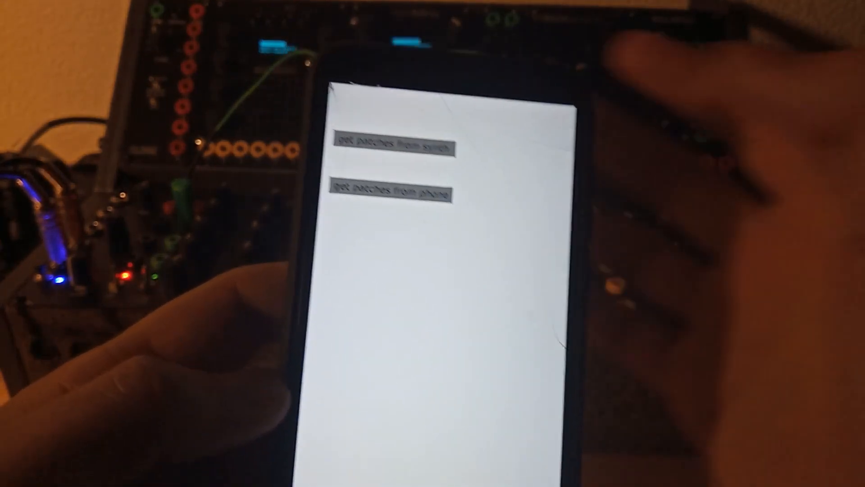
left_click(394, 145)
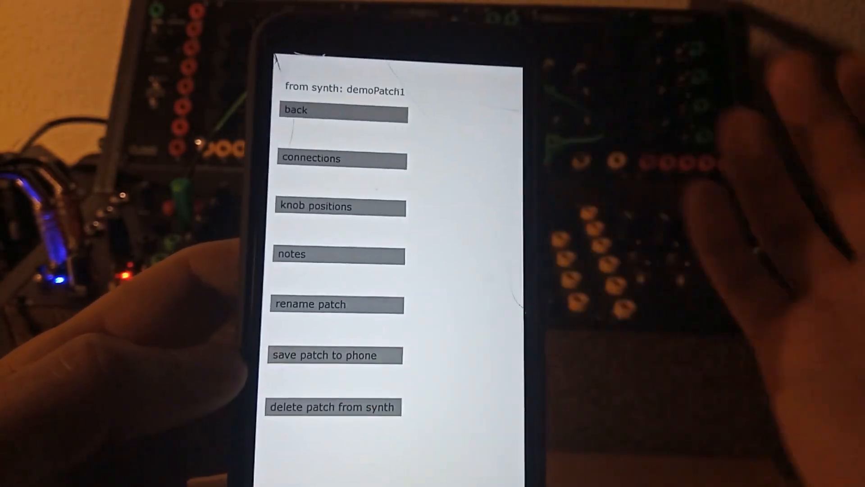
left_click(414, 173)
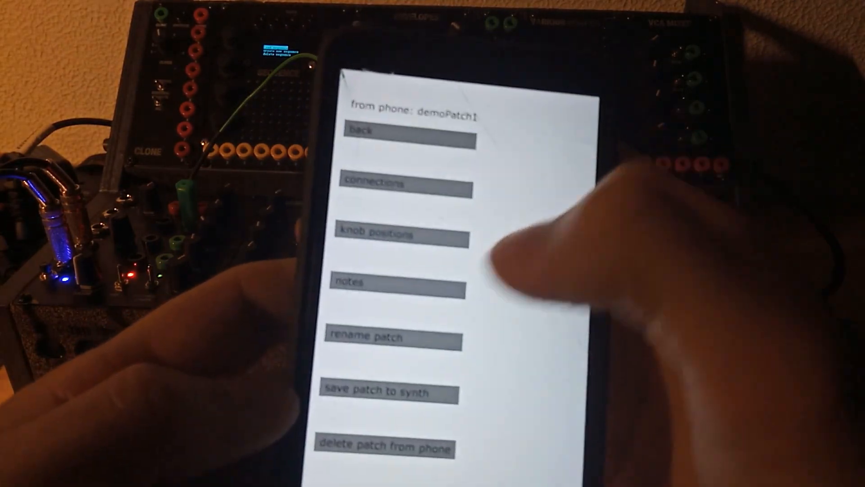
left_click(400, 233)
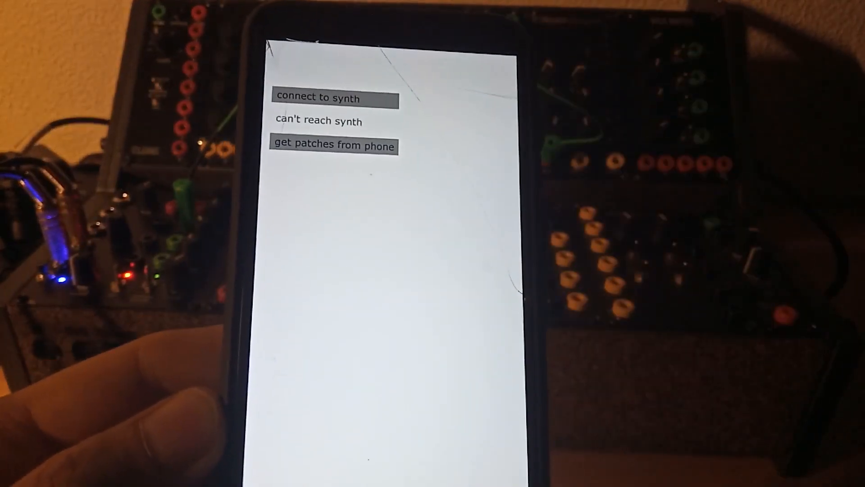
List the phone-stored patches and open demoPatch1's phone copy
left_click(333, 146)
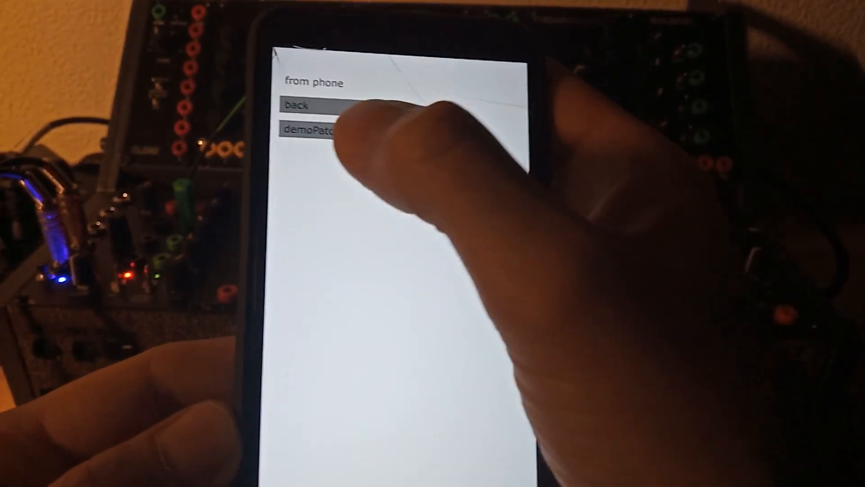
left_click(309, 132)
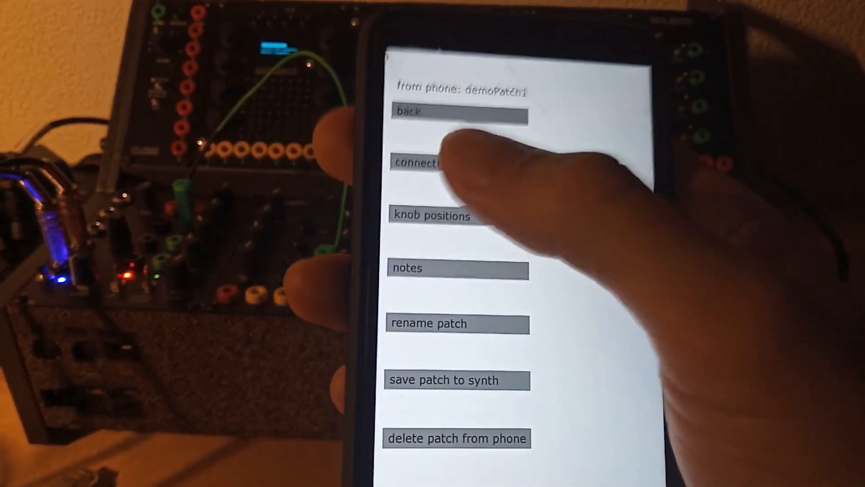
View demoPatch1's cable connections on the way to its knob settings list
left_click(430, 162)
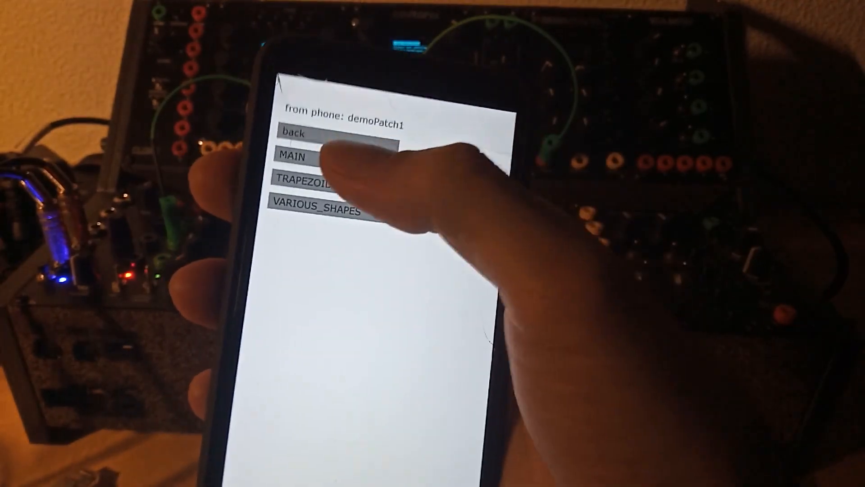
Show the TRAPEZOID module's saved knob dials, then back out to the phone patch list
left_click(301, 156)
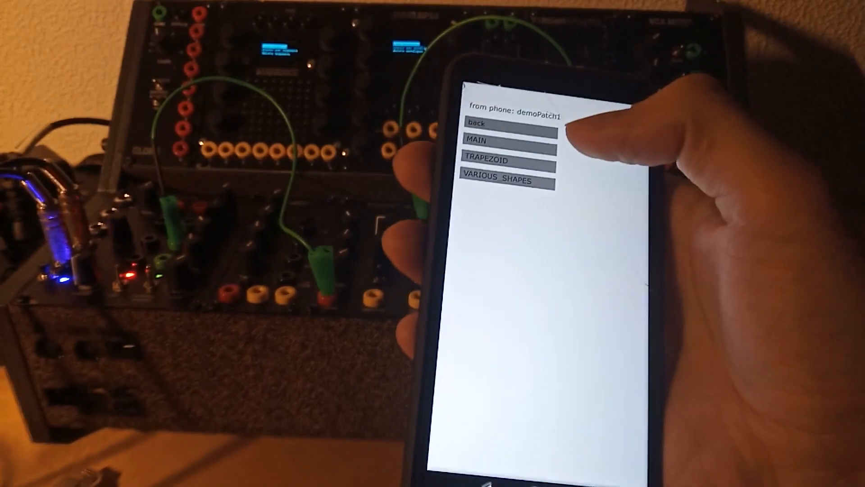
left_click(435, 169)
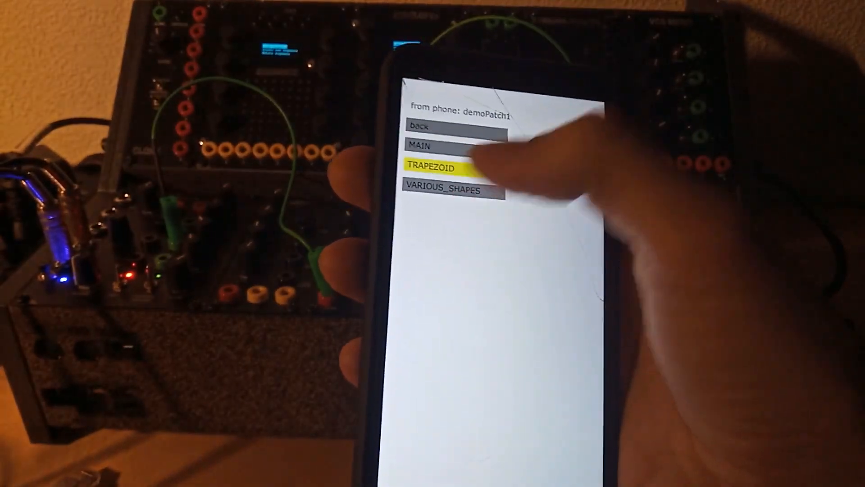
left_click(436, 167)
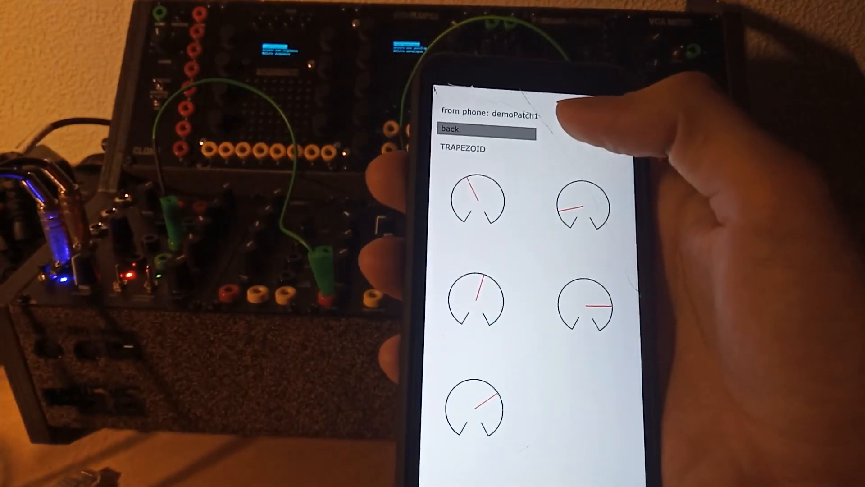
left_click(480, 129)
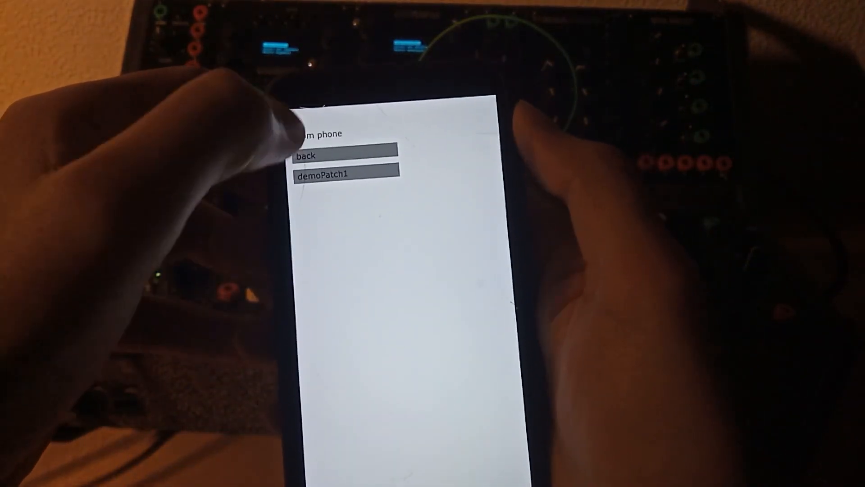
left_click(346, 174)
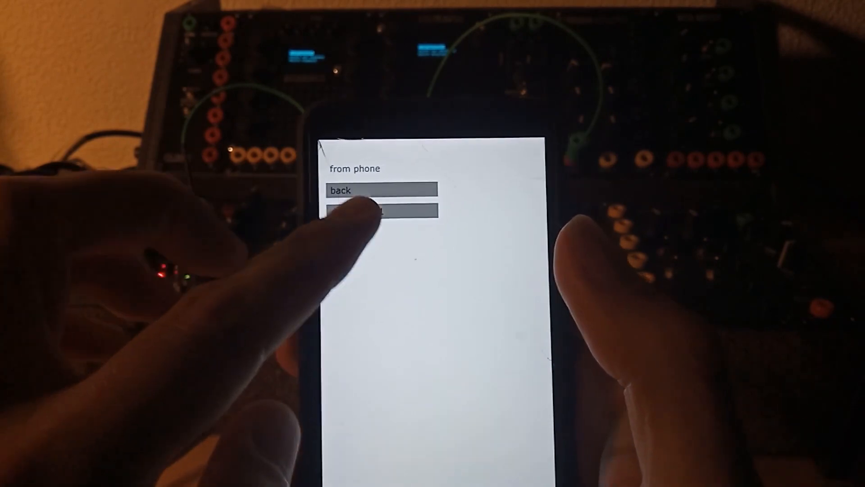
Open demoPatch1 and request its deletion from the phone, showing the cancel/OK prompt
left_click(384, 211)
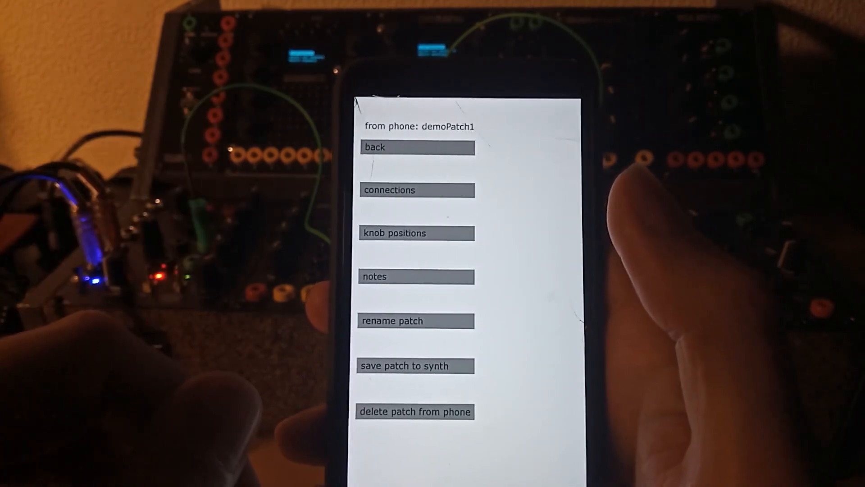
left_click(414, 411)
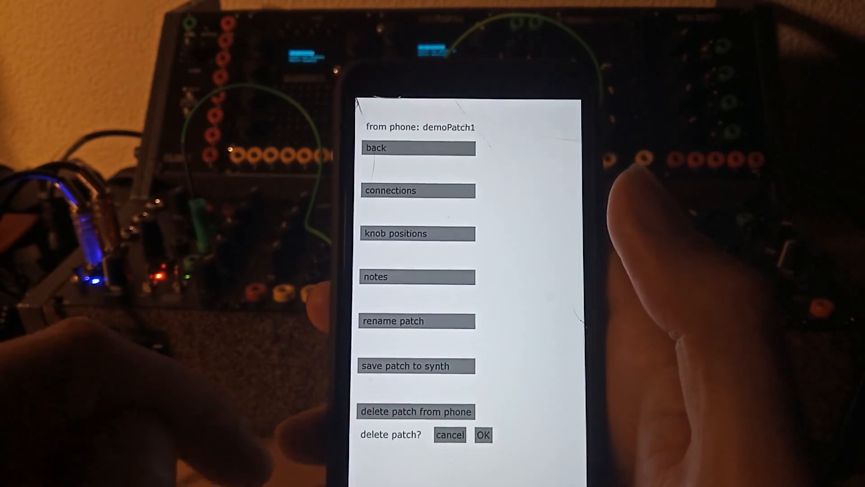